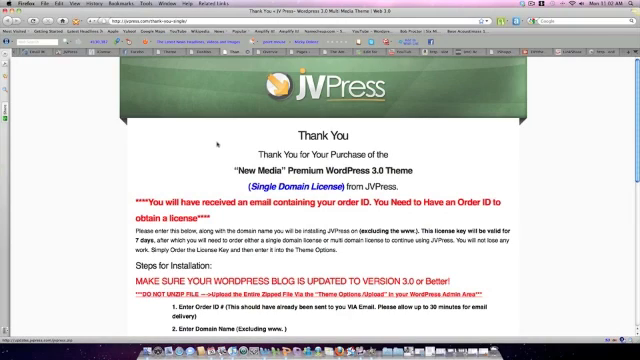
Download the purchased JVPress theme package and save the zip file locally
scroll(down, 3)
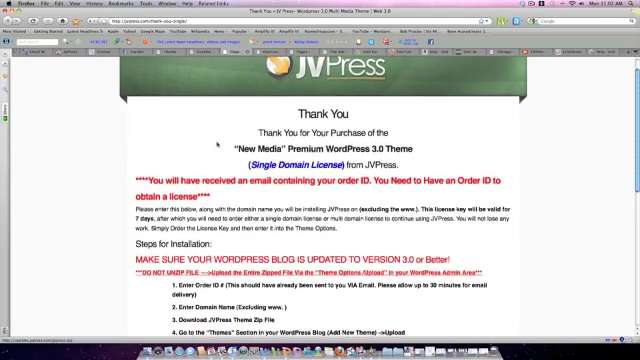
scroll(down, 3)
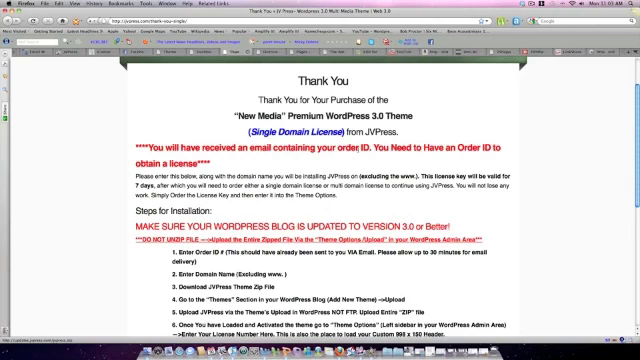
scroll(down, 3)
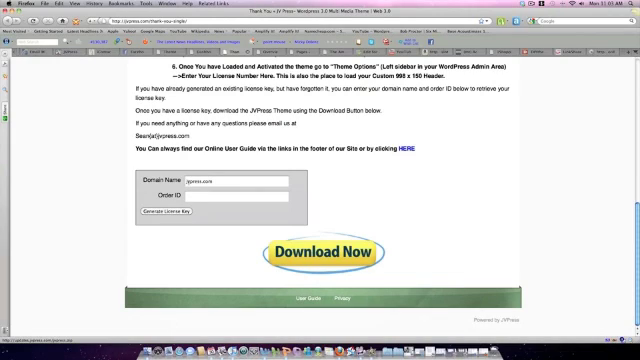
click(236, 196)
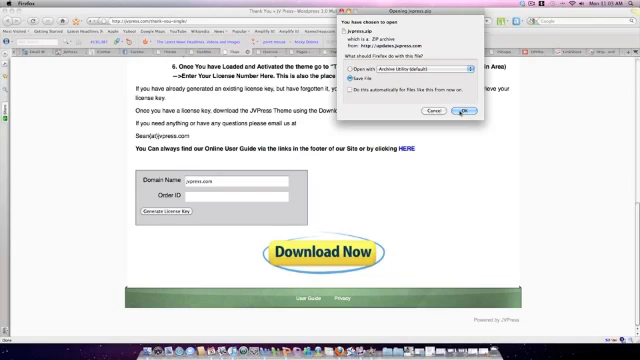
click(464, 112)
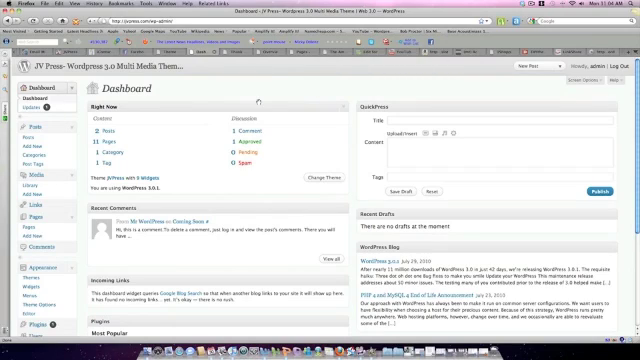
Reach Appearance > Themes to view the Manage Themes screen
scroll(down, 3)
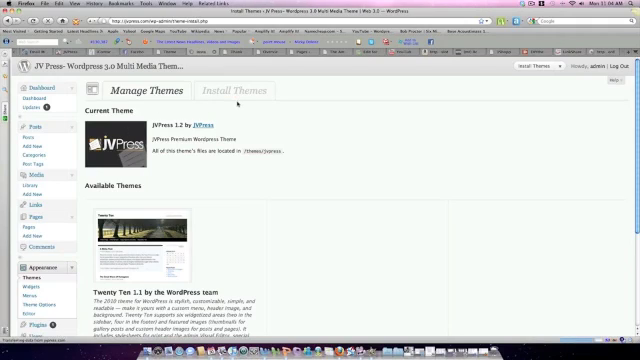
Upload the downloaded JVPress zip through Install Themes > Upload
click(224, 90)
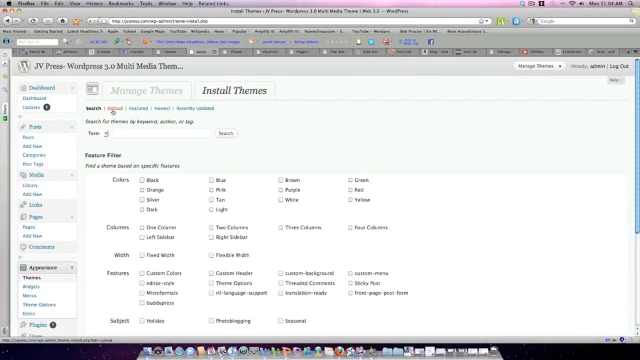
click(124, 108)
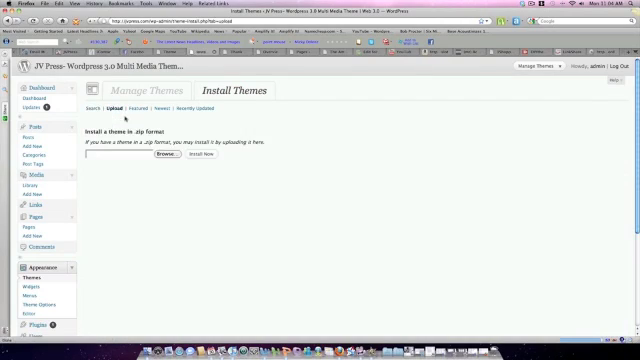
click(148, 156)
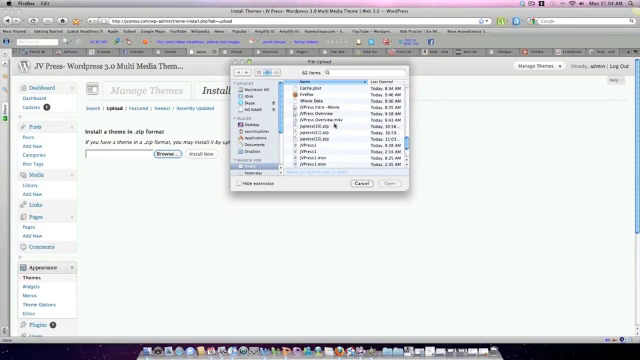
click(330, 130)
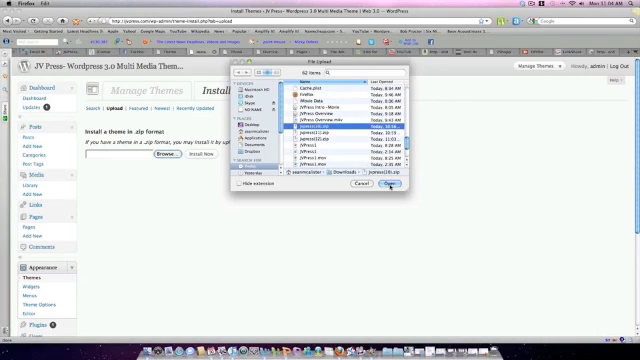
click(380, 188)
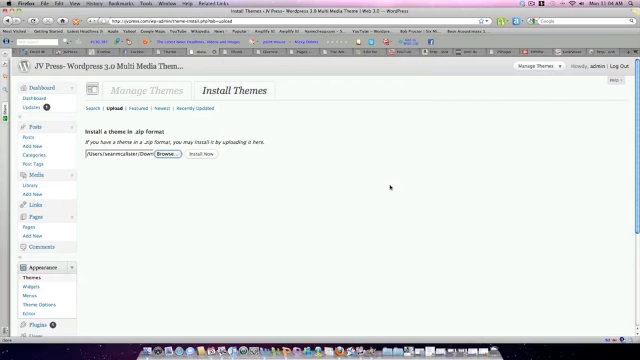
mouse_move(224, 158)
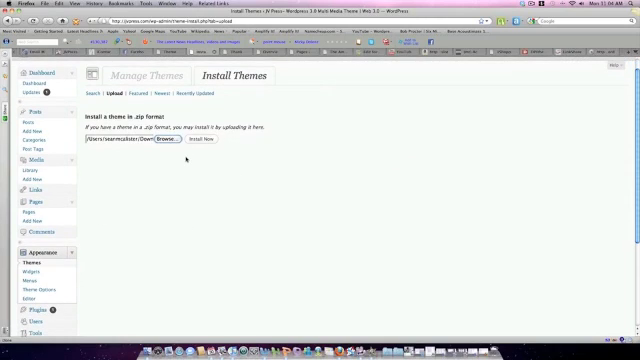
scroll(down, 3)
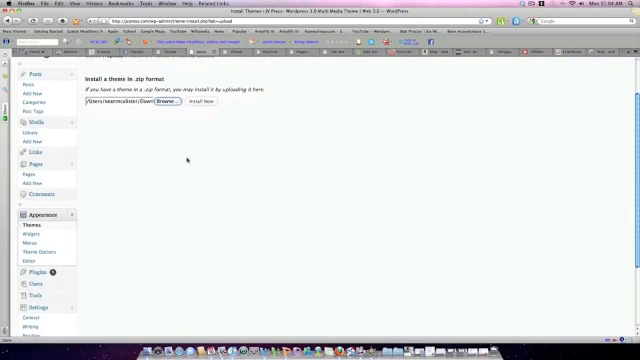
scroll(down, 3)
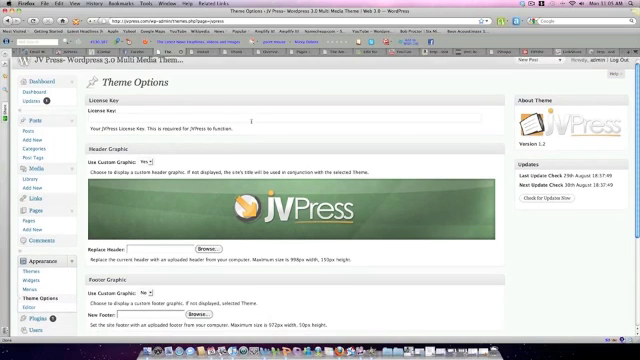
Scroll the New Media Theme Options page to the License Key field
scroll(down, 3)
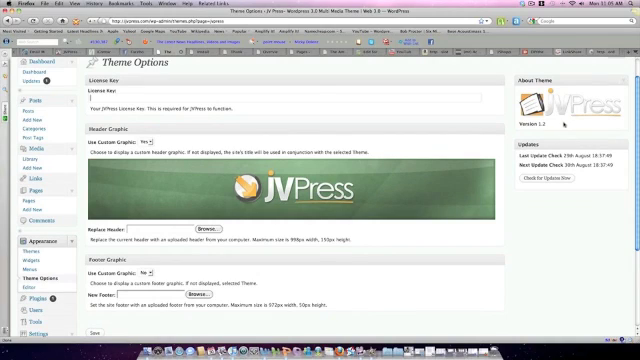
scroll(down, 3)
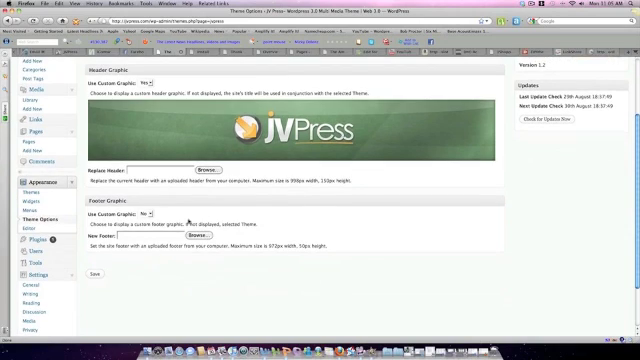
scroll(up, 3)
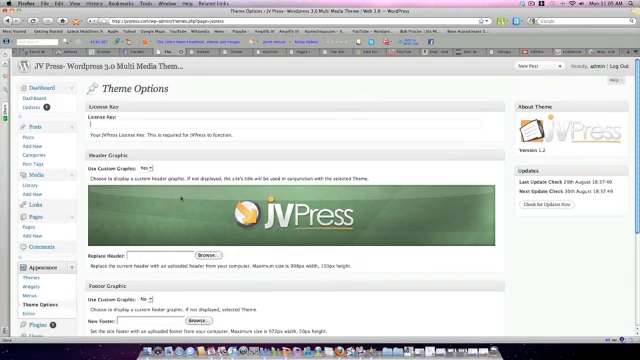